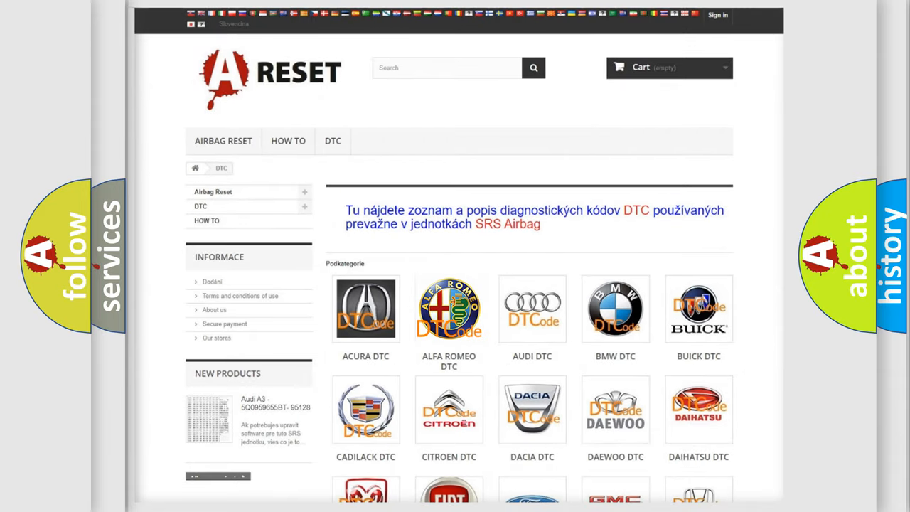
- Show the ALFA ROMEO DTC code list and scroll down through its codes
{"action": "left_click", "coordinate": [449, 308]}
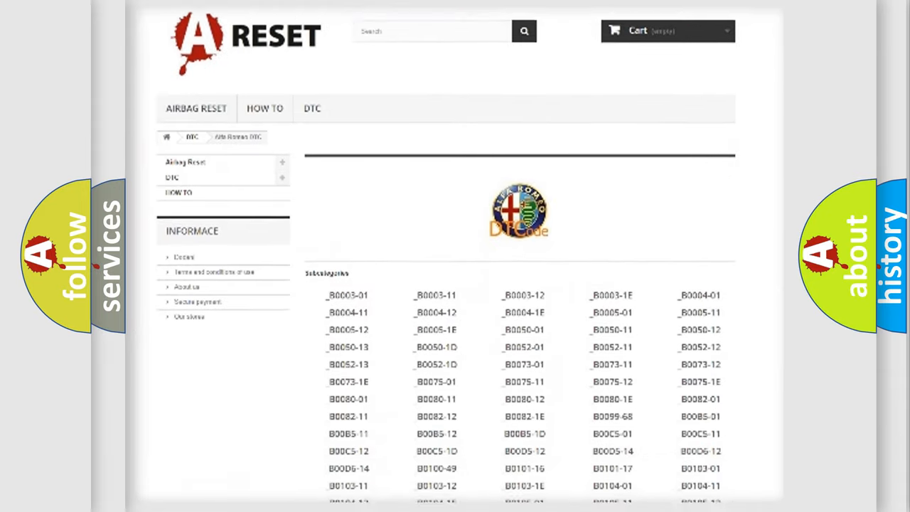
{"action": "scroll", "scroll_direction": "down", "scroll_amount": 3}
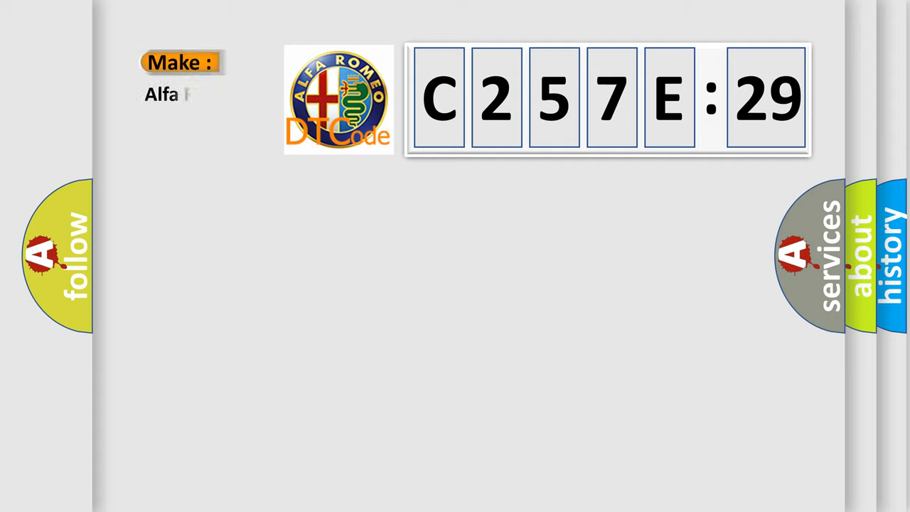
- Complete the Make label as 'Alfa Romeo' beside the C257E:29 code display
{"action": "type", "text": "Romeo"}
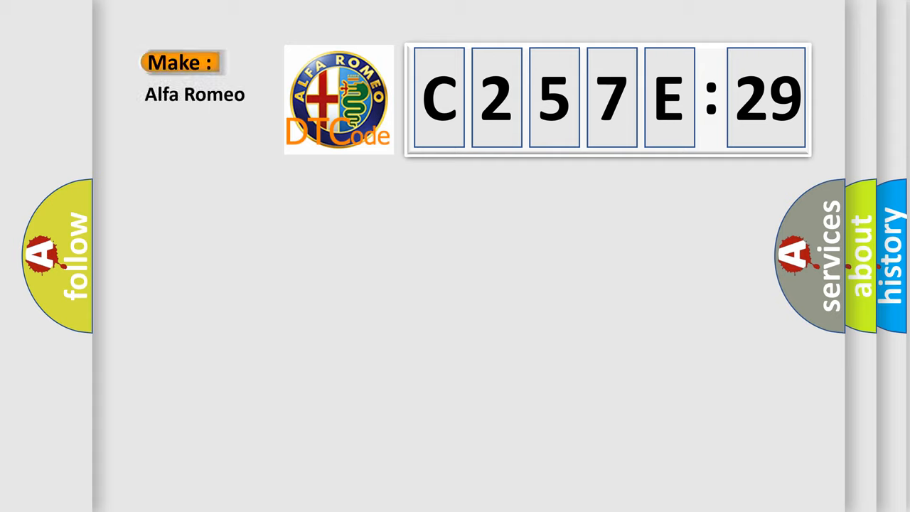